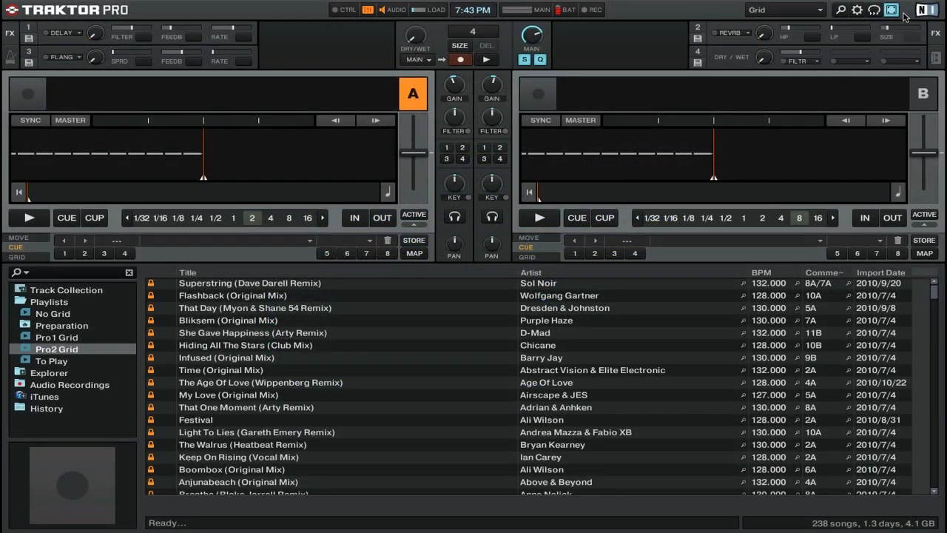
Bring up Preferences to reach the Controller Manager for the Generic MIDI device
{"action": "left_click", "coordinate": [857, 9]}
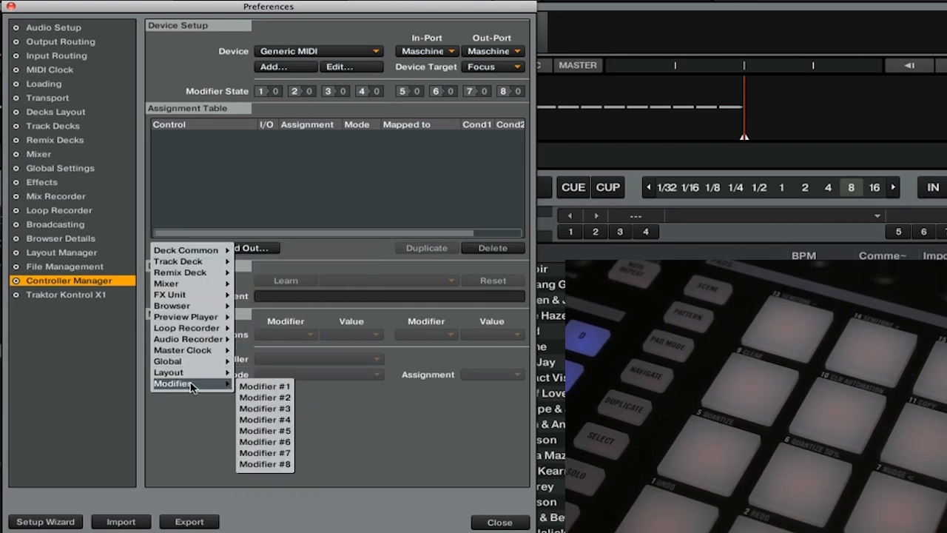
Add a Modifier #1 assignment and learn it to Ch01.Note.C1 from the pad
{"action": "left_click", "coordinate": [264, 384]}
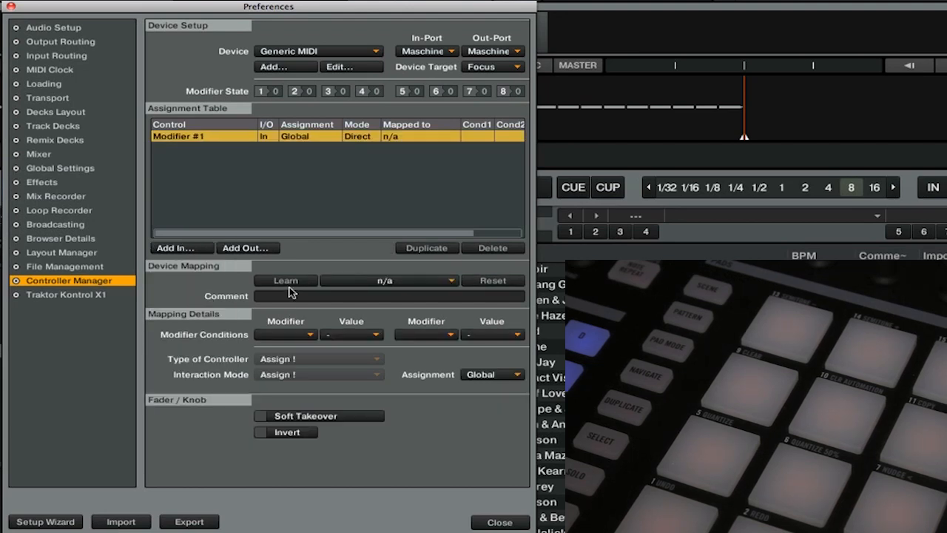
{"action": "left_click", "coordinate": [284, 282]}
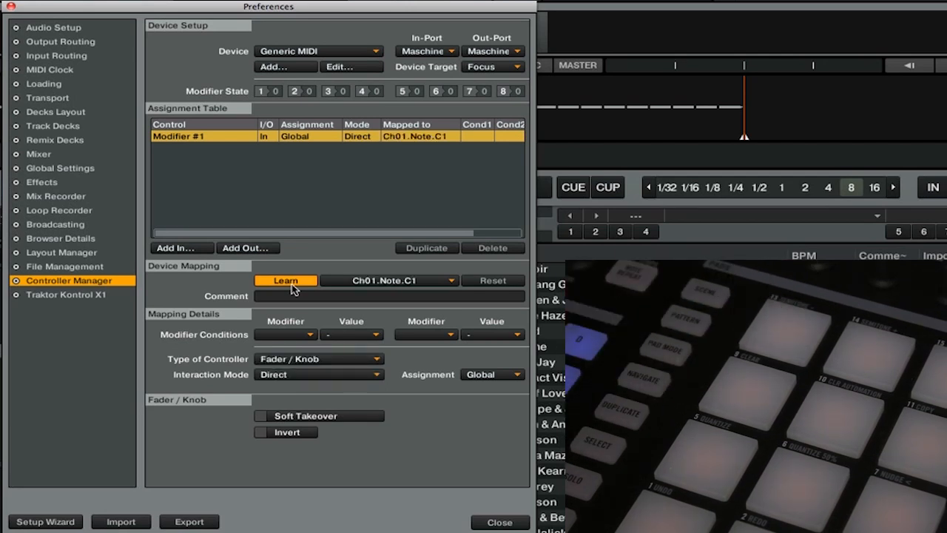
{"action": "left_click", "coordinate": [285, 282]}
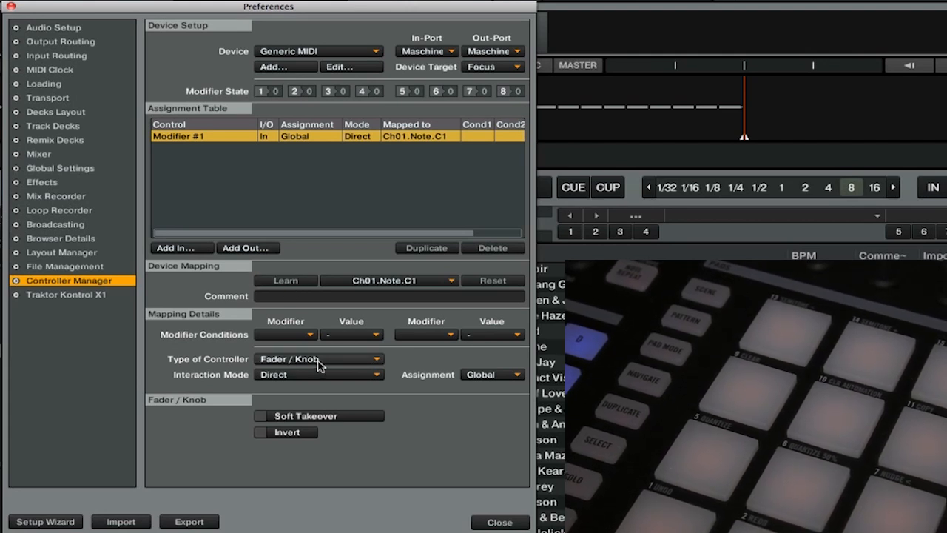
Configure Modifier #1 as a Button in Hold mode with its Set to value chosen
{"action": "left_click", "coordinate": [318, 360]}
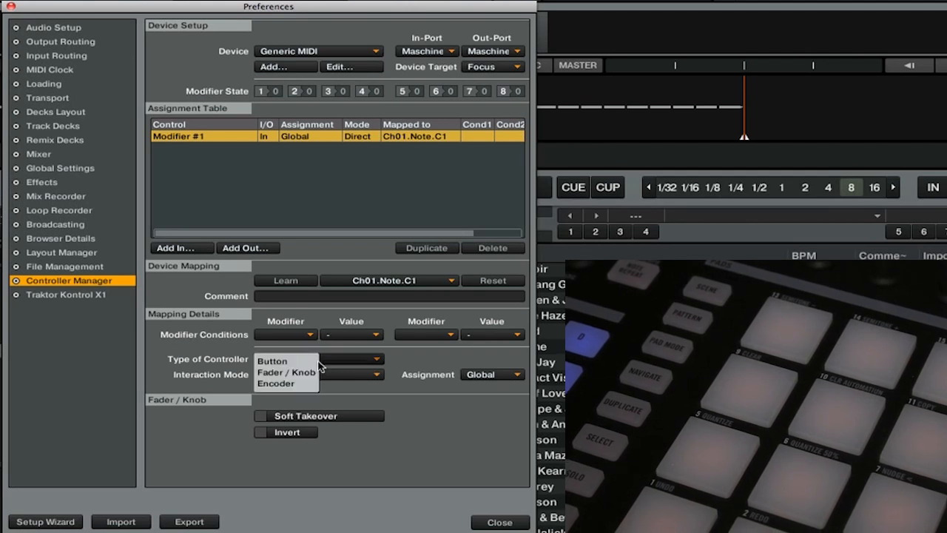
{"action": "left_click", "coordinate": [272, 361]}
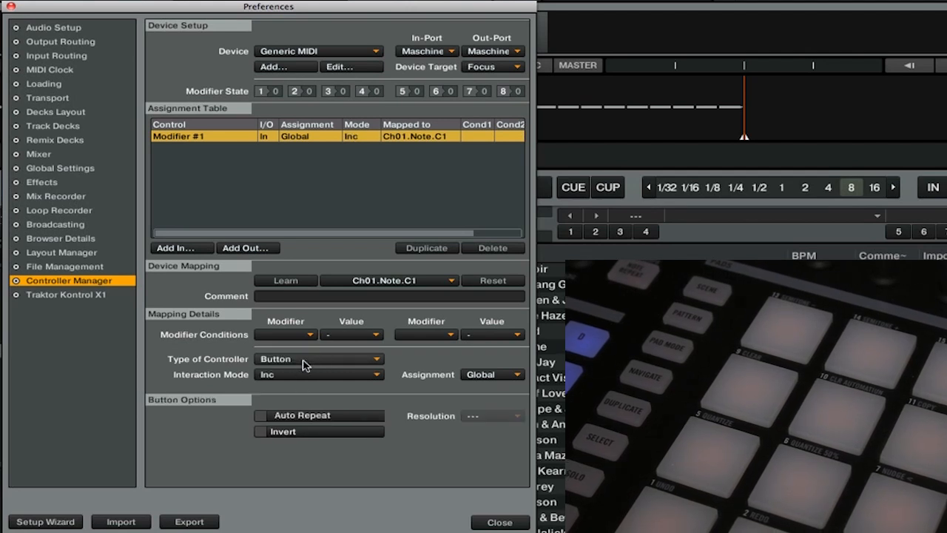
{"action": "left_click", "coordinate": [318, 374]}
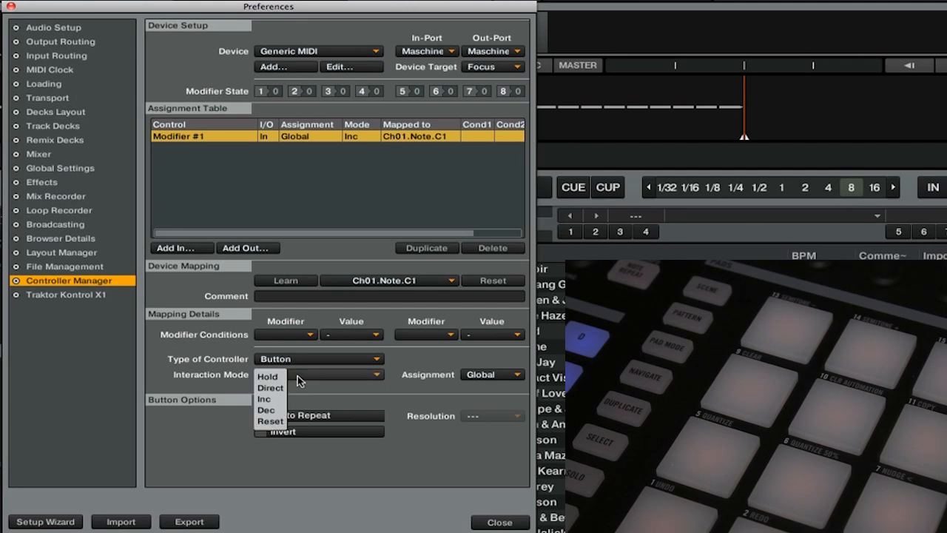
{"action": "left_click", "coordinate": [266, 378]}
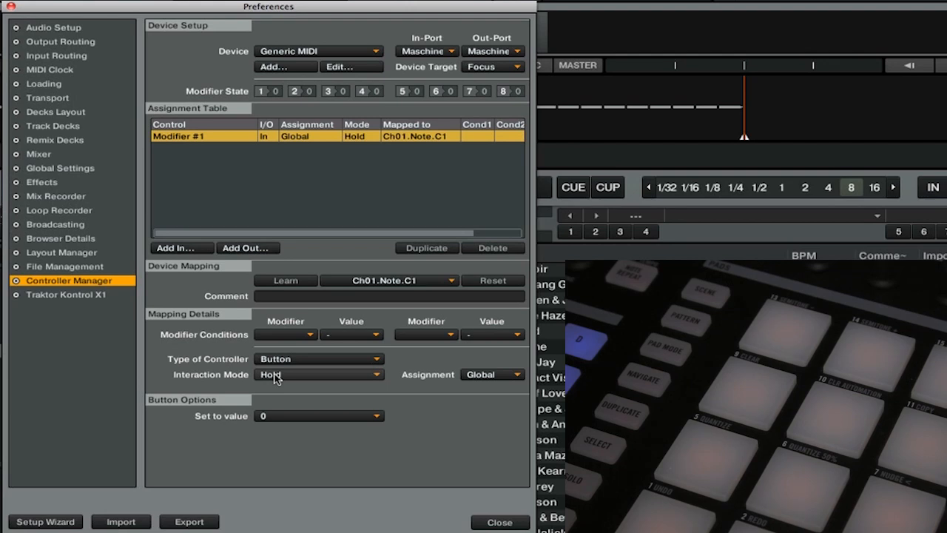
{"action": "left_click", "coordinate": [318, 415]}
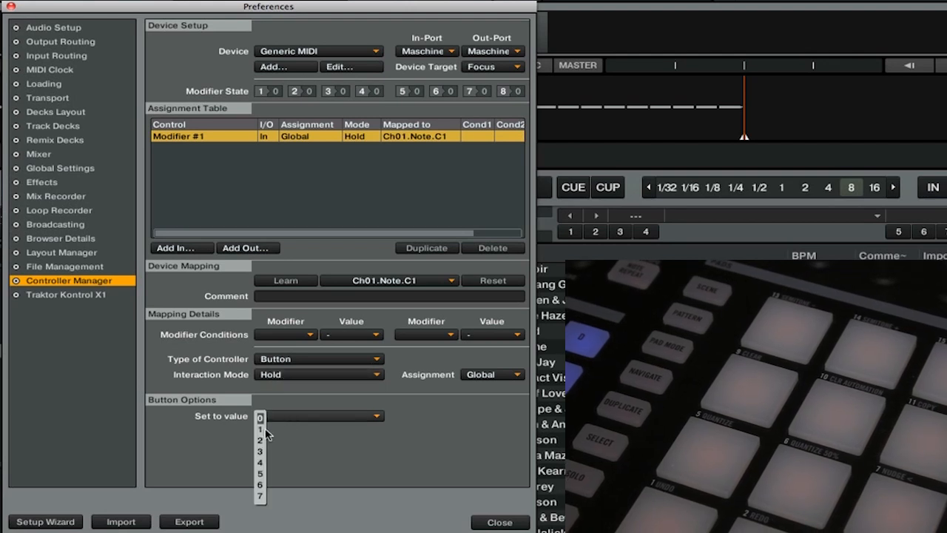
{"action": "left_click", "coordinate": [261, 429]}
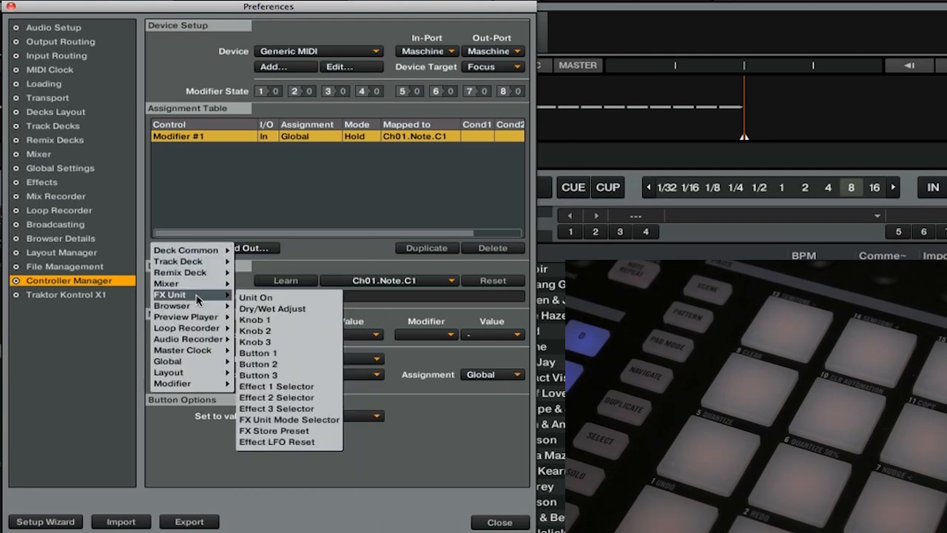
Add FX Unit 1 Unit On learned to Ch01.Note.C#1 as a Toggle button conditioned on M1=0
{"action": "left_click", "coordinate": [255, 296]}
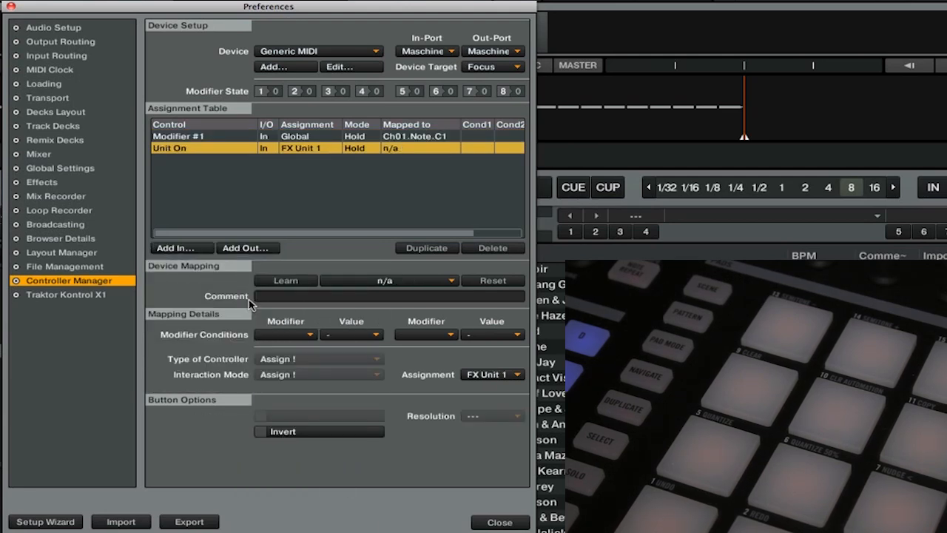
{"action": "left_click", "coordinate": [284, 281]}
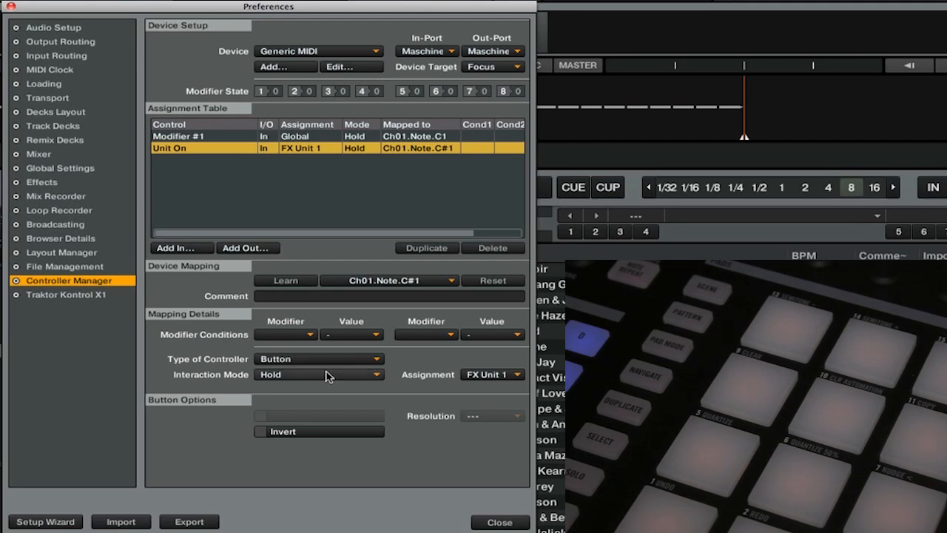
{"action": "left_click", "coordinate": [318, 374]}
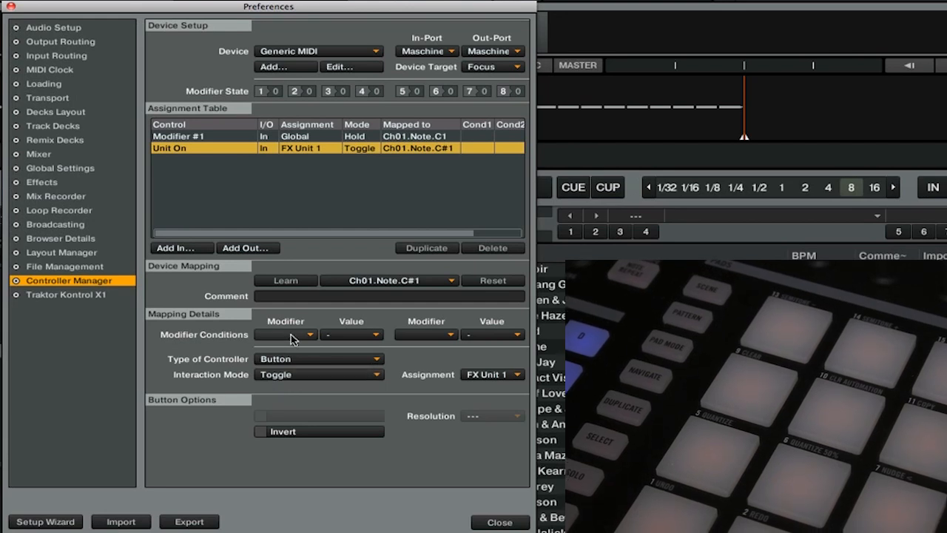
{"action": "left_click", "coordinate": [310, 335]}
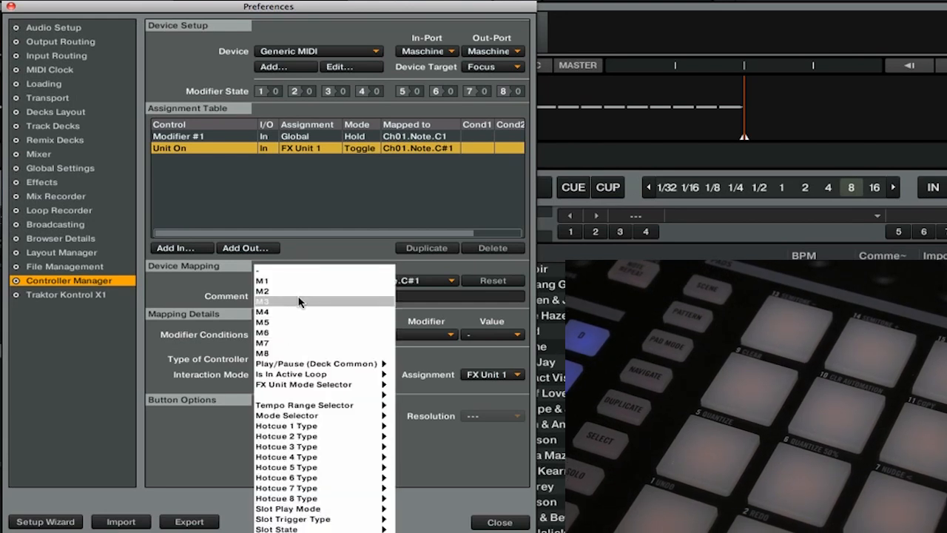
{"action": "left_click", "coordinate": [263, 280]}
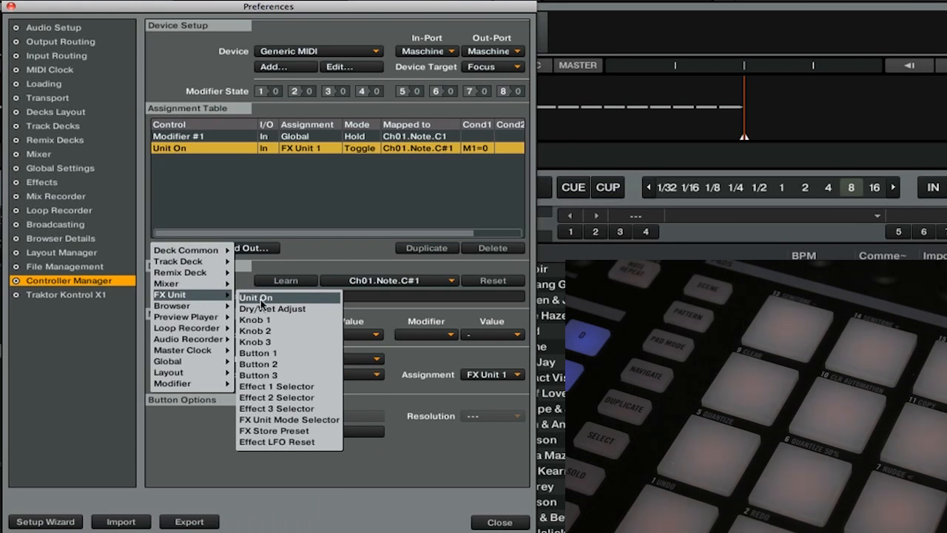
Add a second Unit On assignment targeting FX Unit 2
{"action": "left_click", "coordinate": [256, 296]}
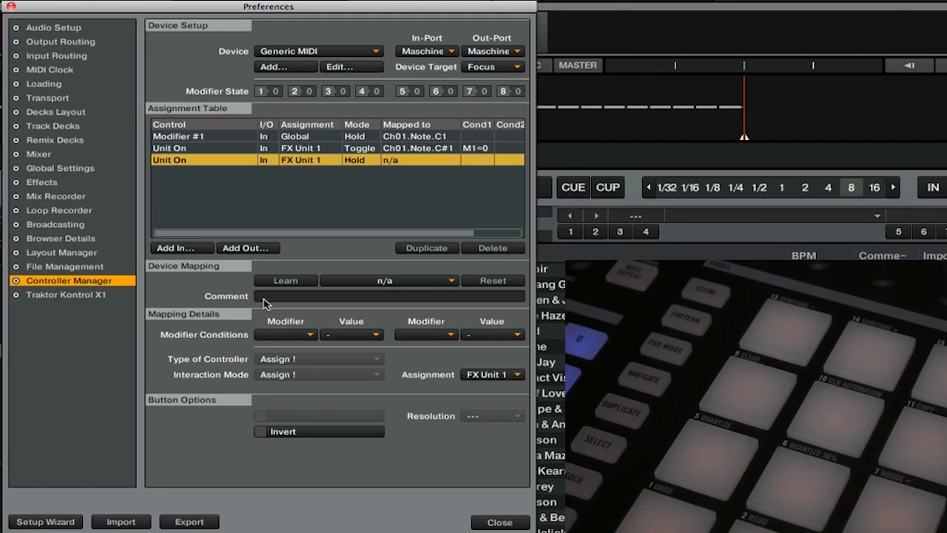
{"action": "left_click", "coordinate": [491, 373]}
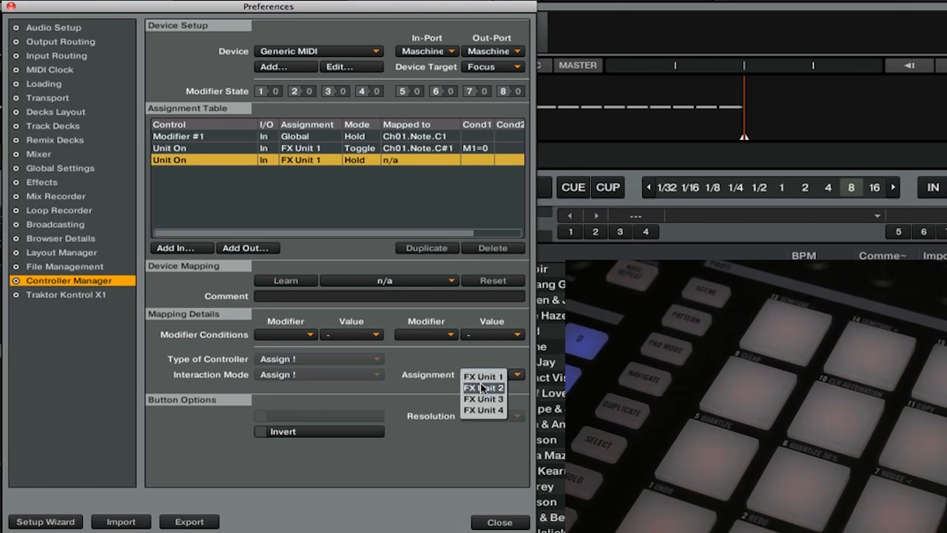
{"action": "left_click", "coordinate": [482, 387]}
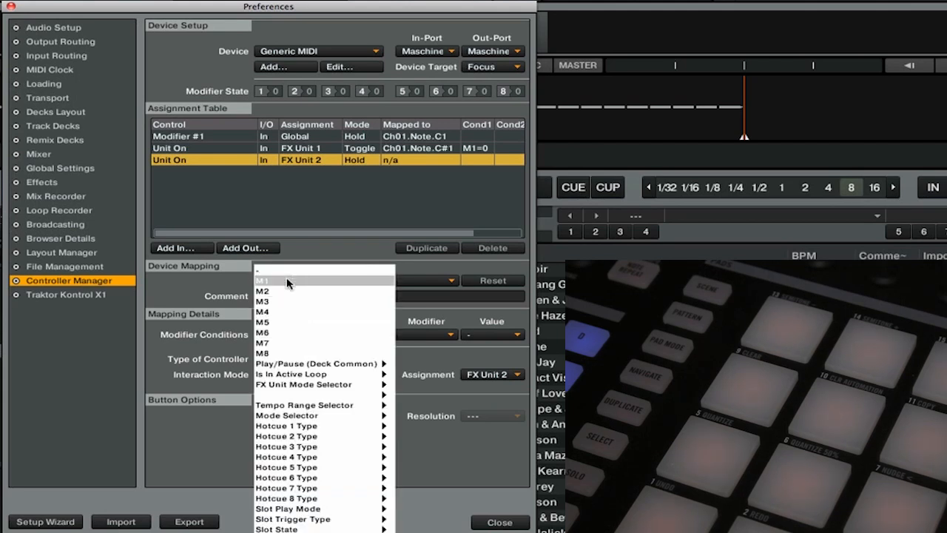
Condition the FX Unit 2 switch on M1=1 and learn its note from the pad
{"action": "left_click", "coordinate": [263, 281]}
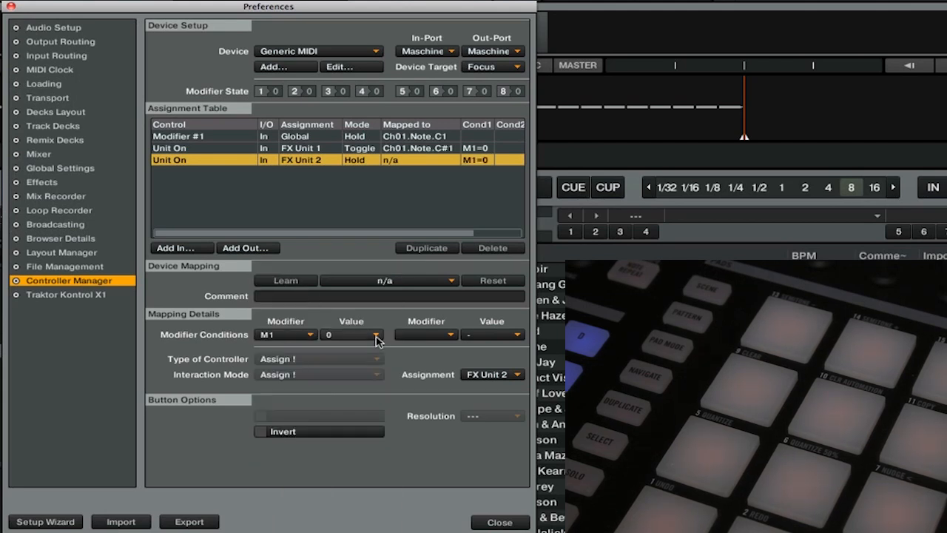
{"action": "left_click", "coordinate": [376, 335]}
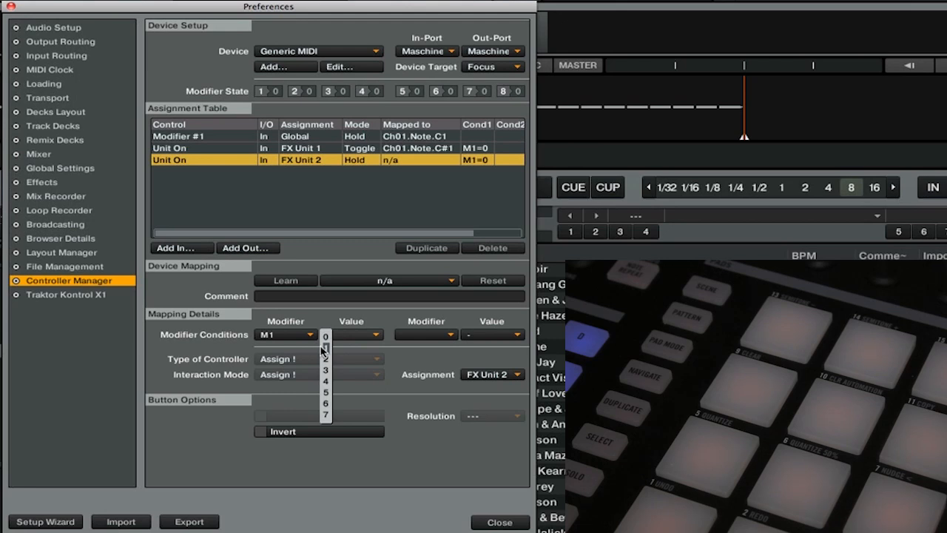
{"action": "left_click", "coordinate": [326, 347]}
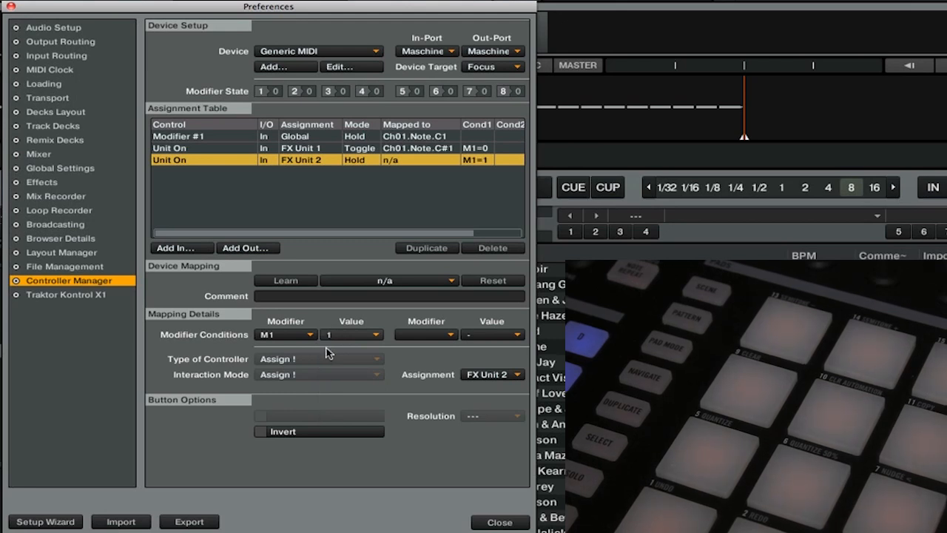
{"action": "left_click", "coordinate": [284, 281]}
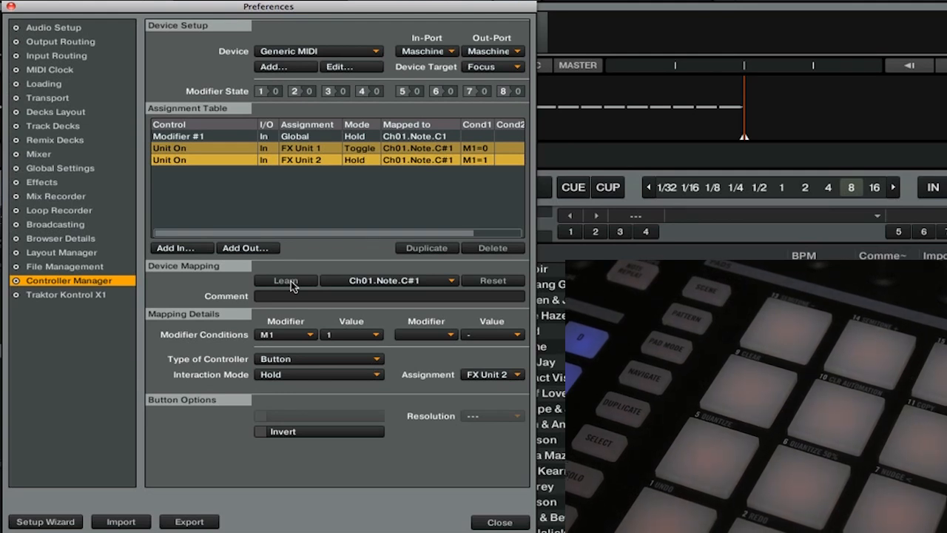
Set the FX Unit 2 Unit On mapping to Toggle mode and close Preferences
{"action": "left_click", "coordinate": [318, 373]}
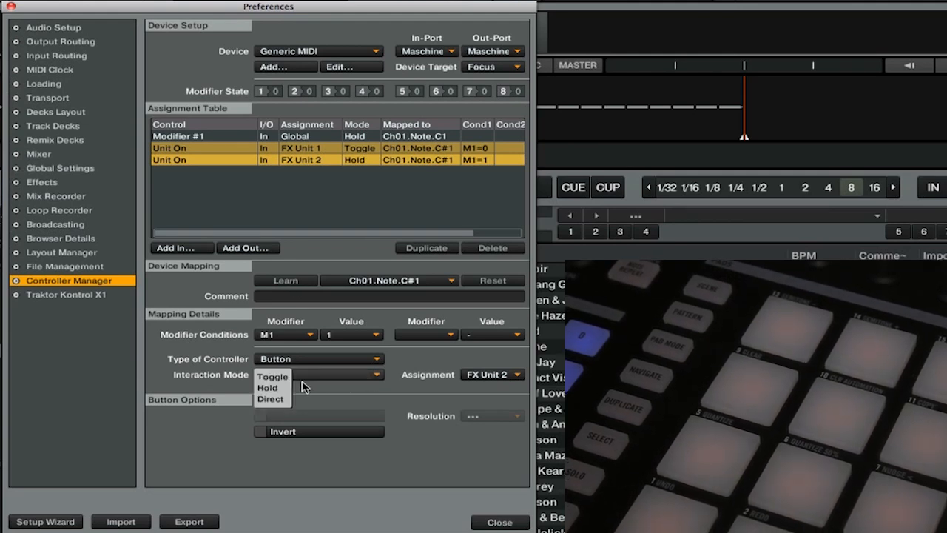
{"action": "left_click", "coordinate": [273, 376]}
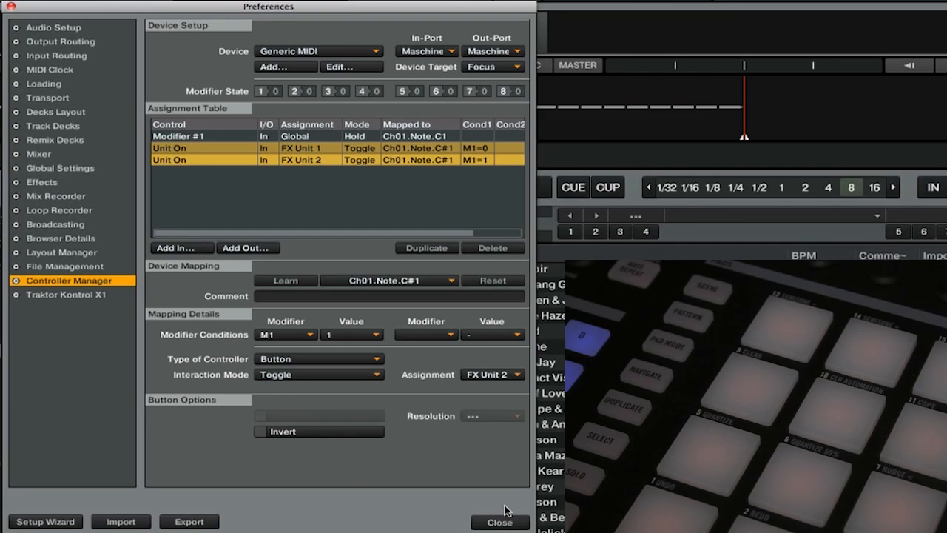
{"action": "left_click", "coordinate": [500, 521]}
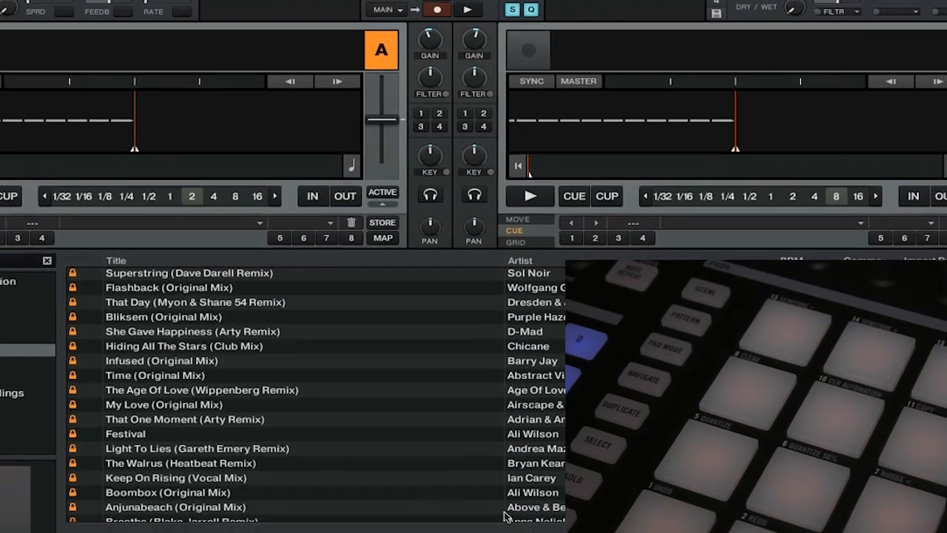